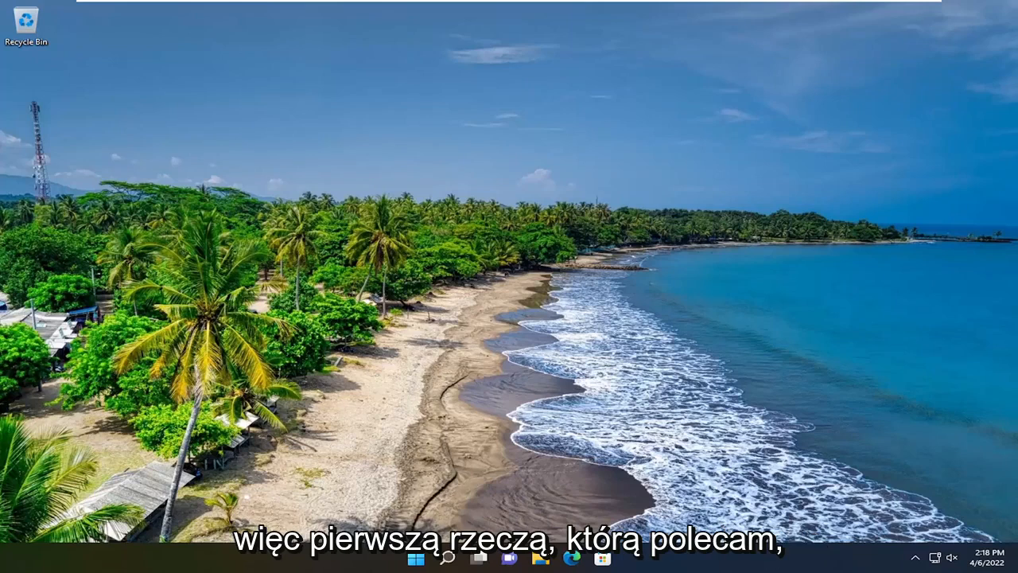
Search for 'cmd' and launch Command Prompt as administrator.
type("cmd")
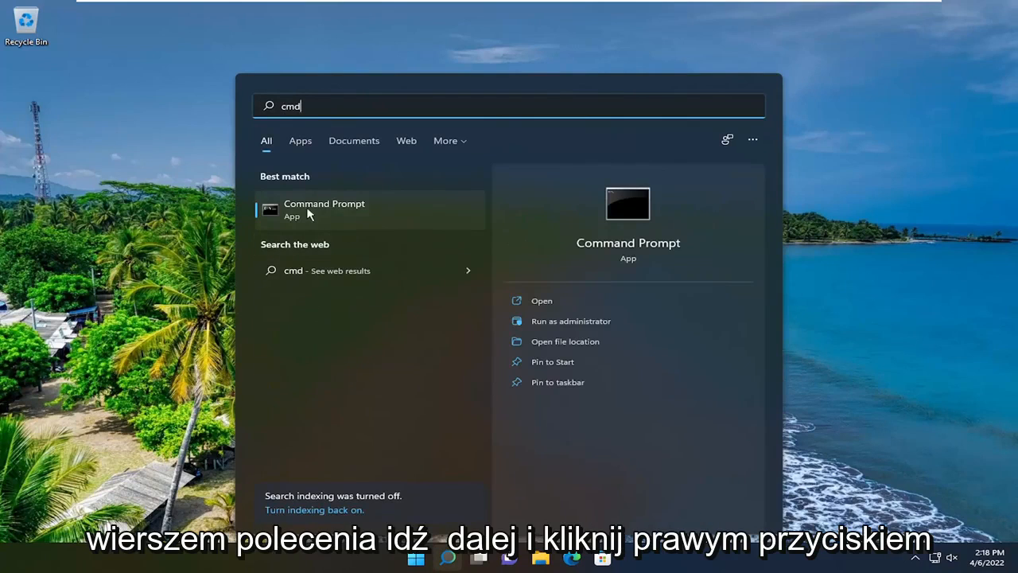
right_click(324, 209)
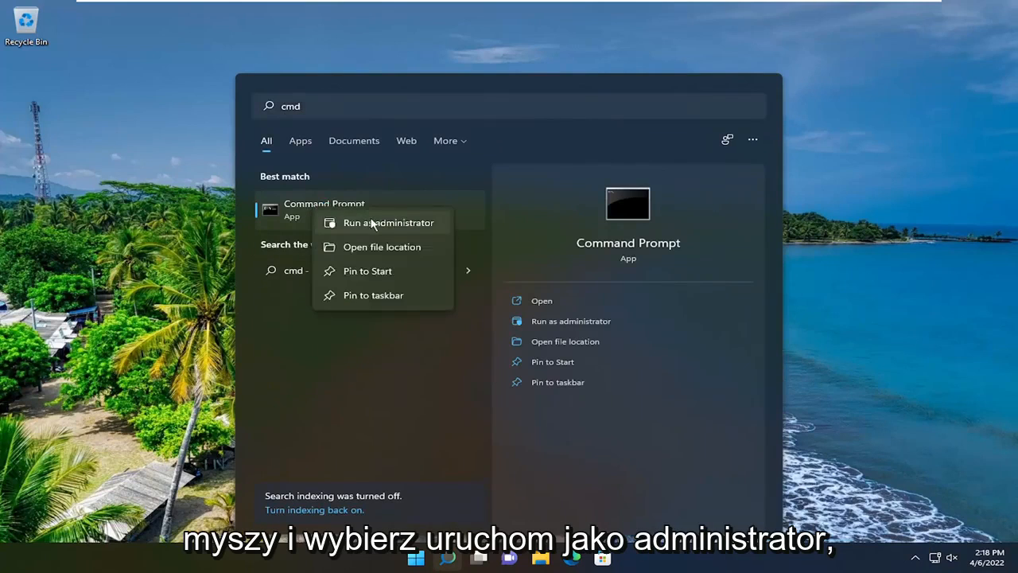
left_click(388, 222)
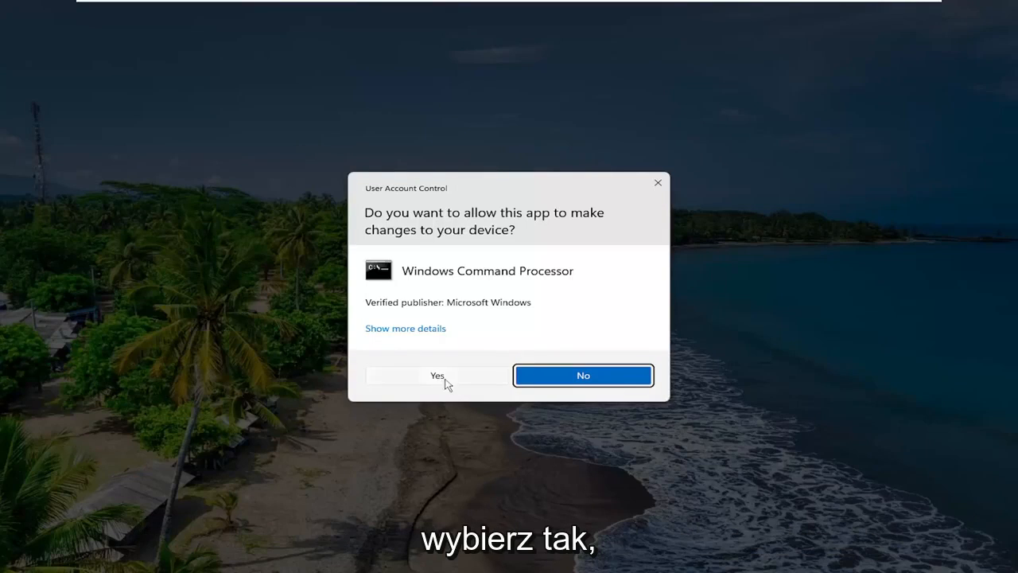
Approve the UAC prompt, then paste and run 'msdt.exe -id DeviceDiagnostic'.
left_click(436, 375)
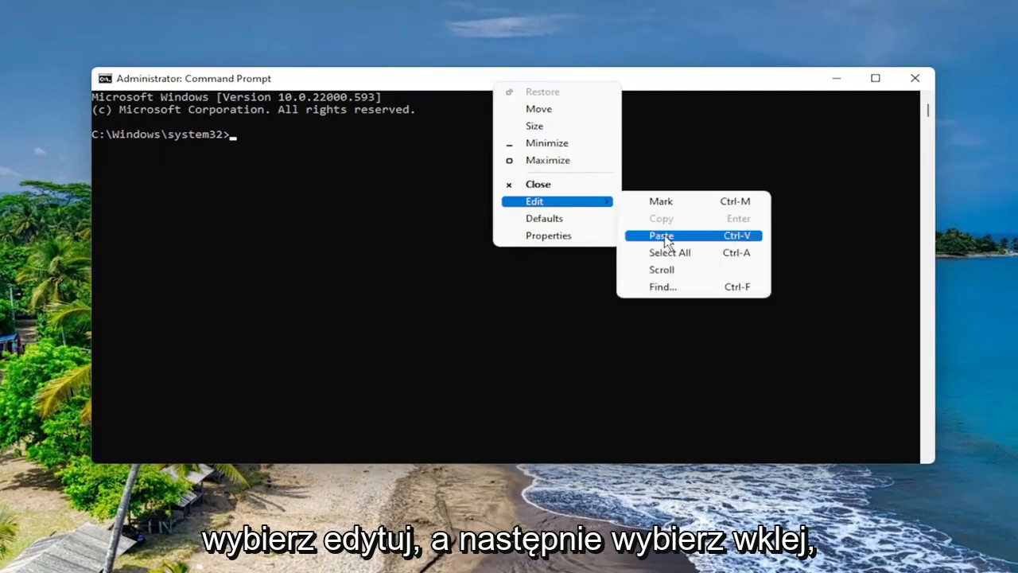
left_click(661, 235)
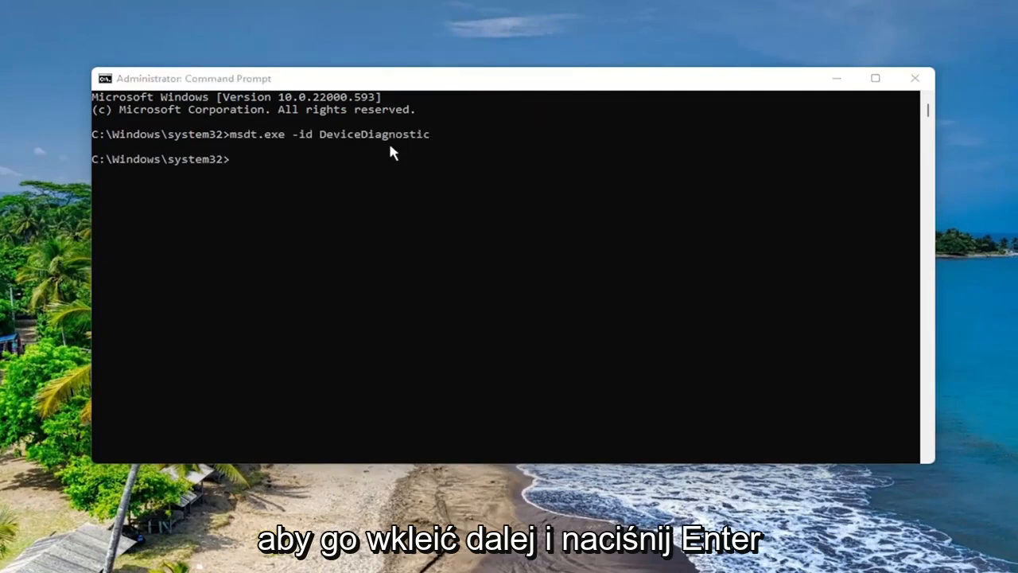
key("enter")
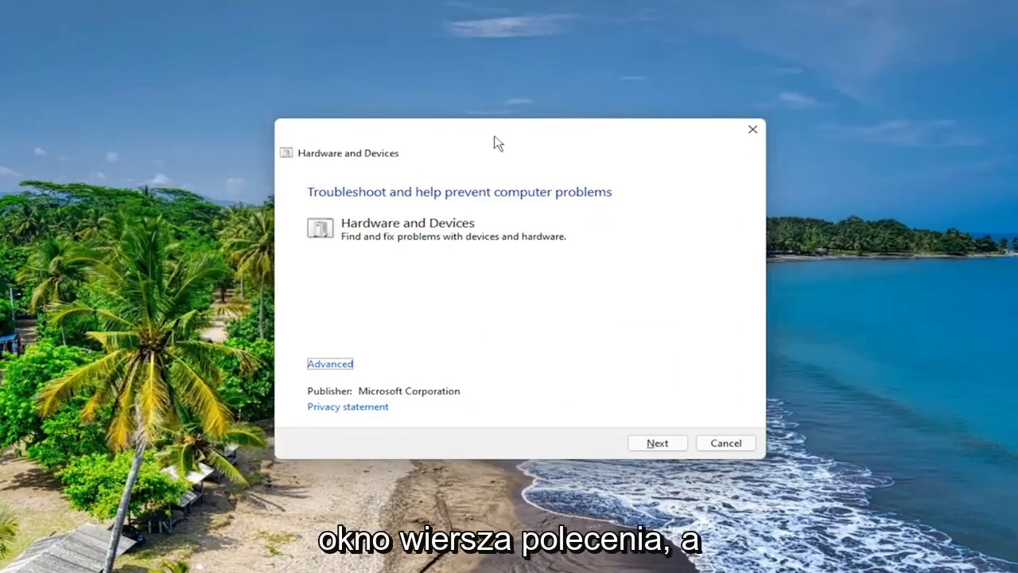
mouse_move(464, 135)
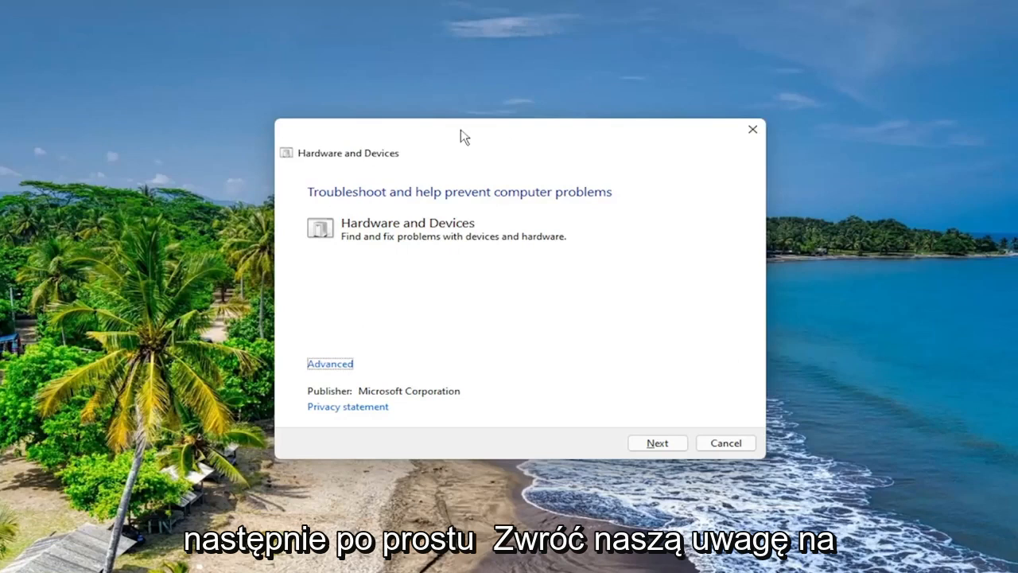
mouse_move(56, 325)
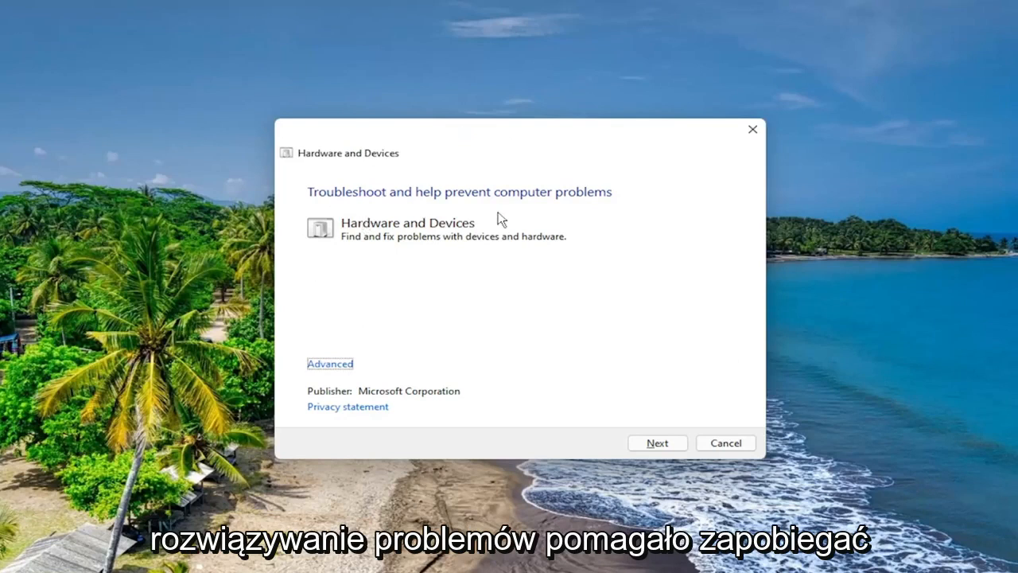
mouse_move(424, 244)
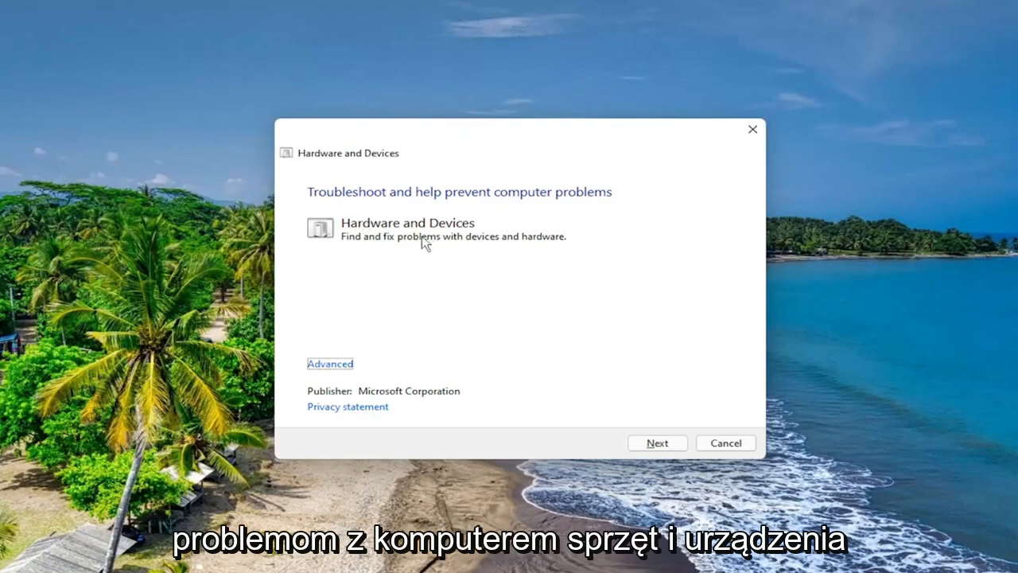
mouse_move(390, 248)
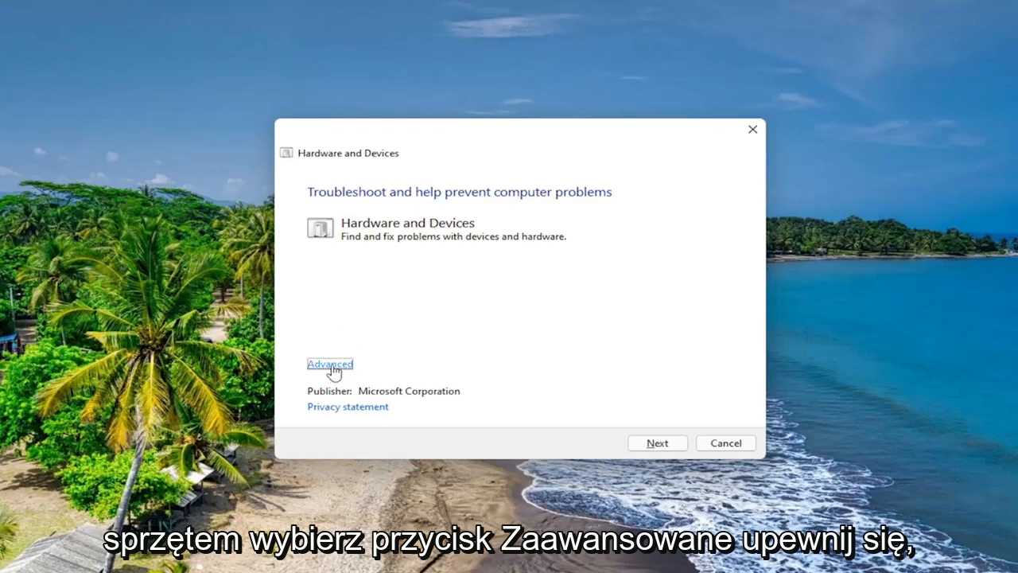
Keep 'Apply repairs automatically' checked under Advanced and start the hardware scan.
left_click(329, 363)
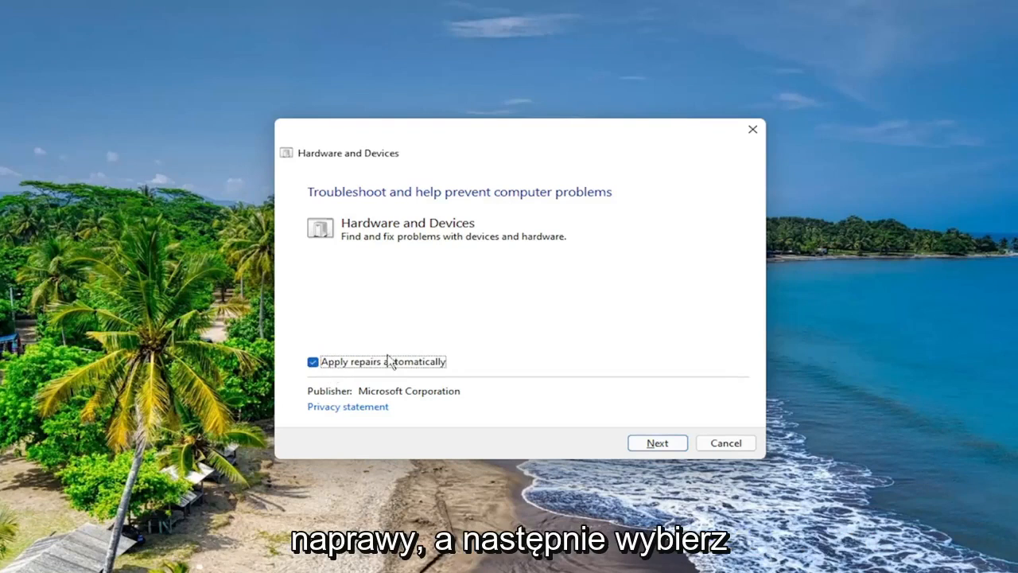
left_click(656, 443)
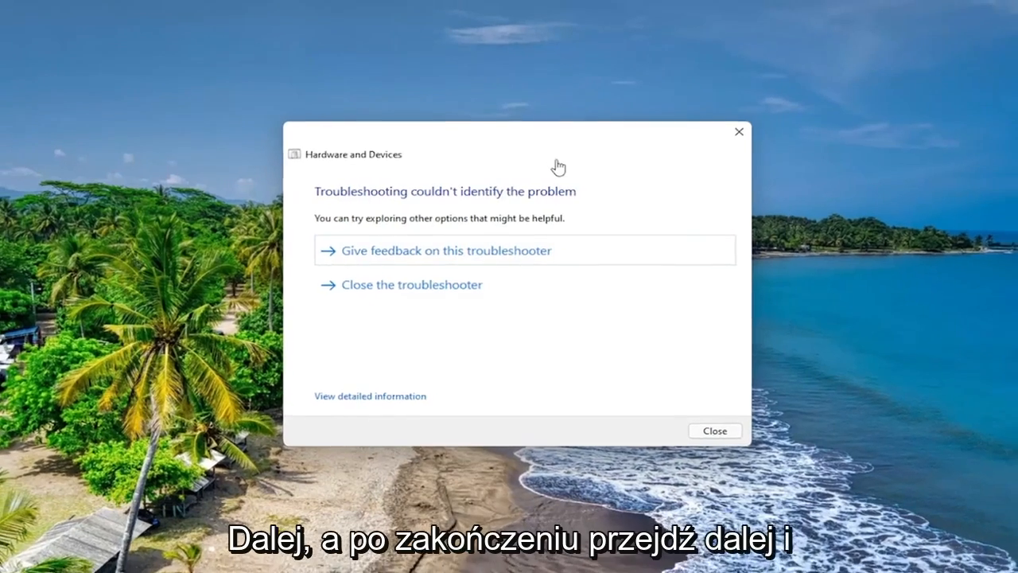
Close the troubleshooter after it reports no identifiable problem.
left_click(714, 430)
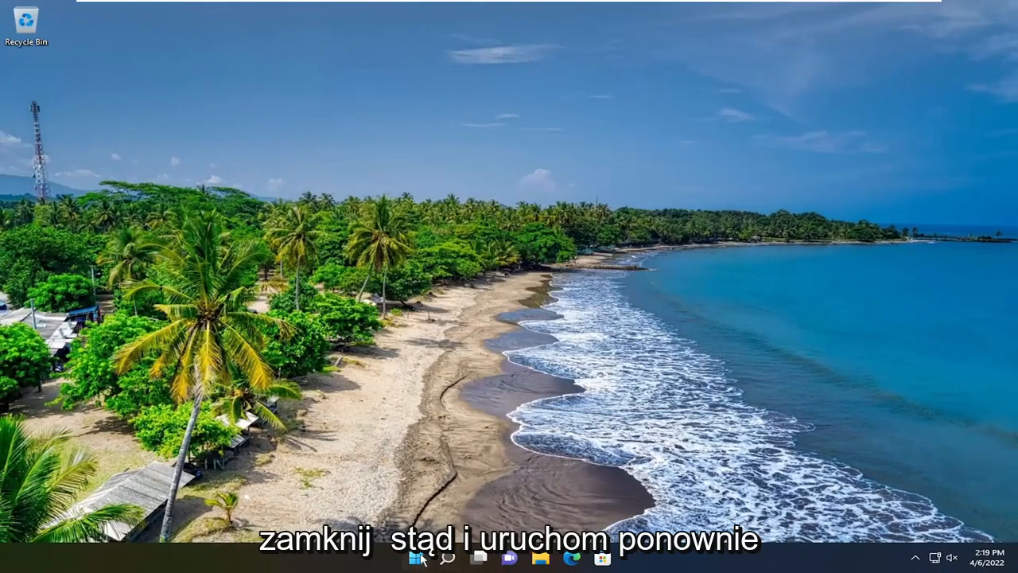